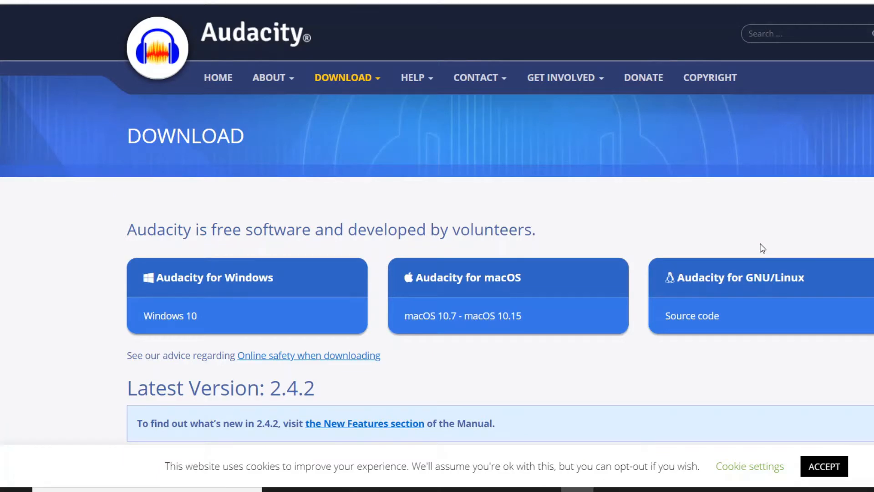
mouse_move(679, 192)
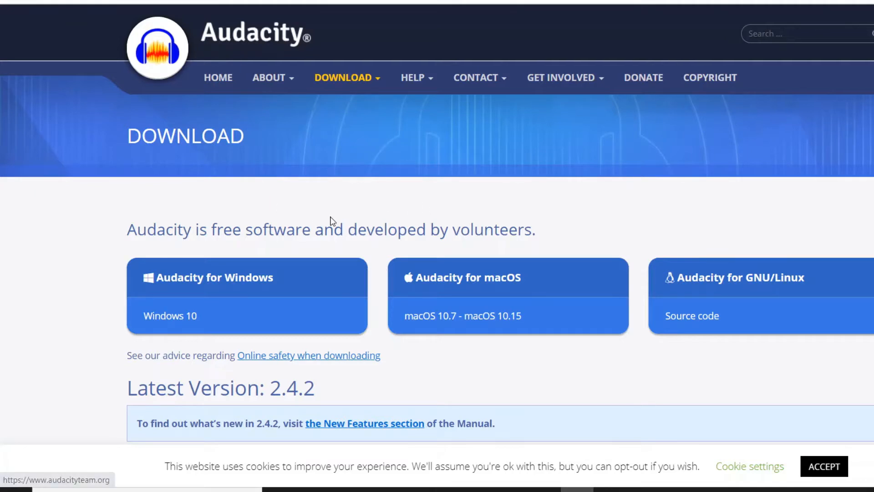
mouse_move(315, 230)
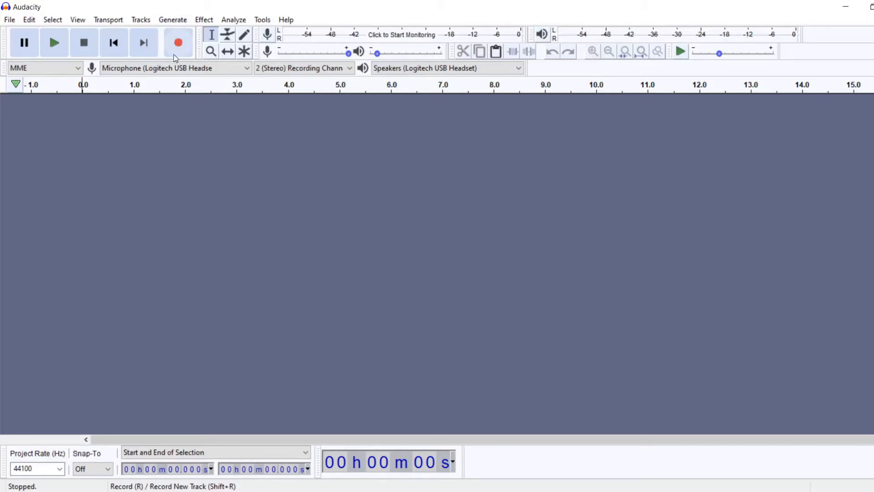
mouse_move(153, 31)
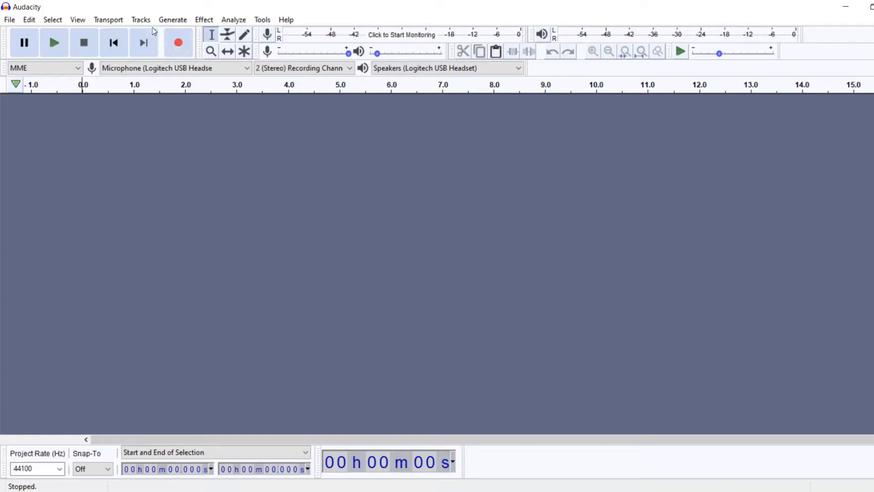
mouse_move(84, 43)
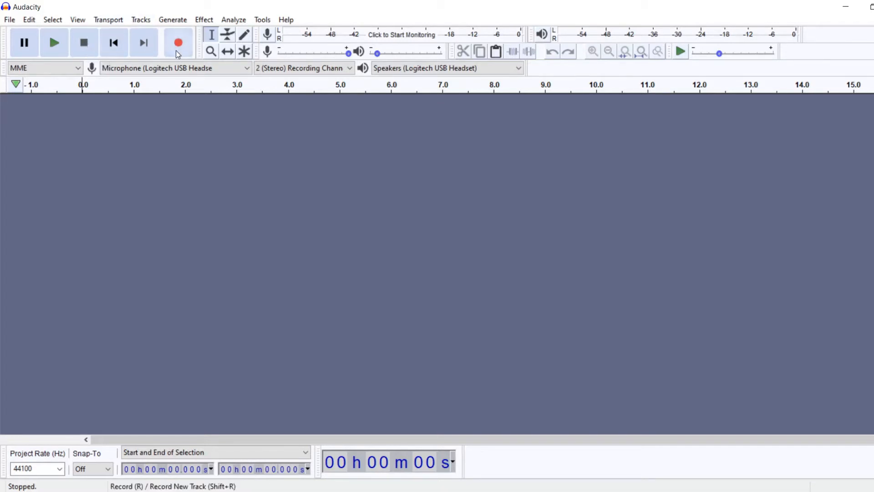
Step: Start recording the spoken story narration into the empty project
click(177, 43)
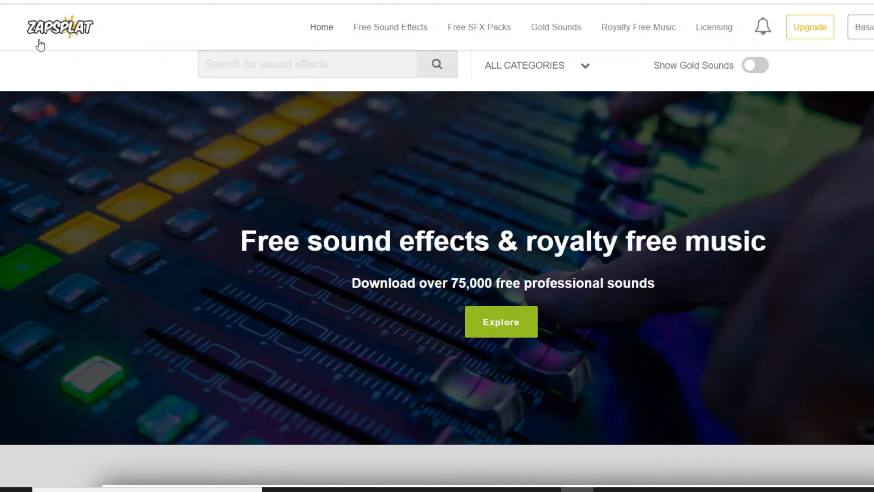
mouse_move(393, 210)
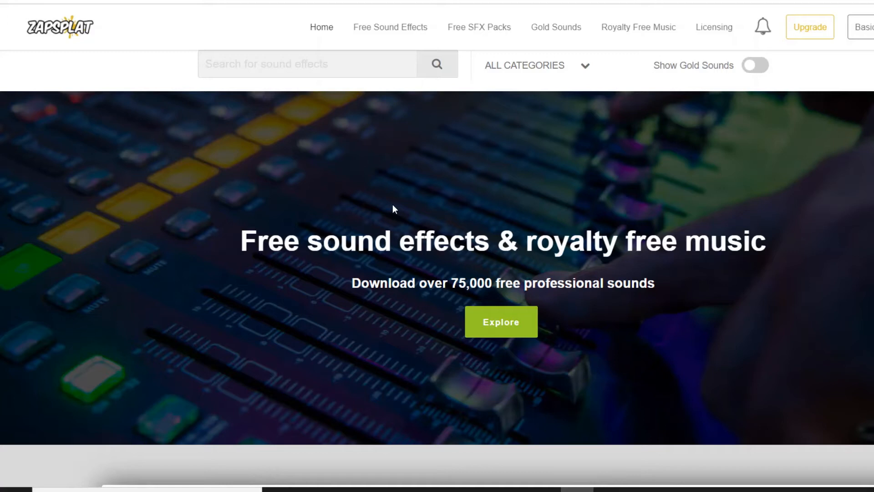
mouse_move(501, 322)
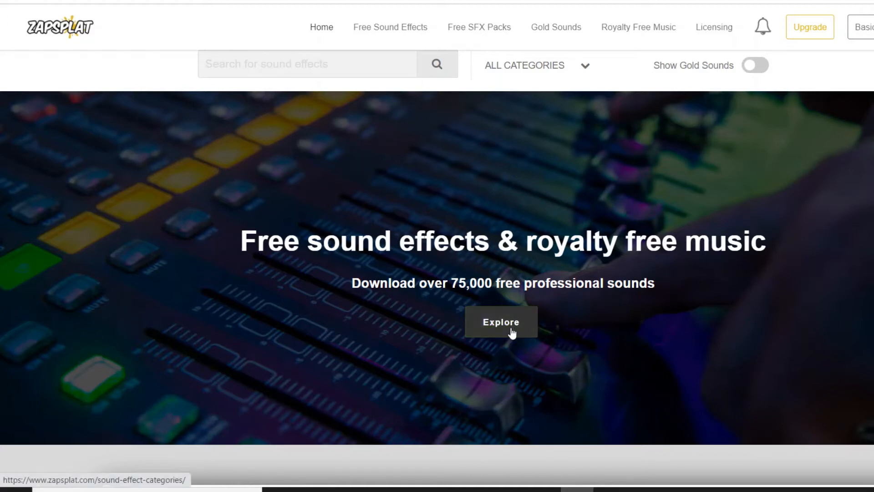
Step: Go to ZapSplat's free sound effect categories, scroll to Animals and open the Pigs category
click(500, 321)
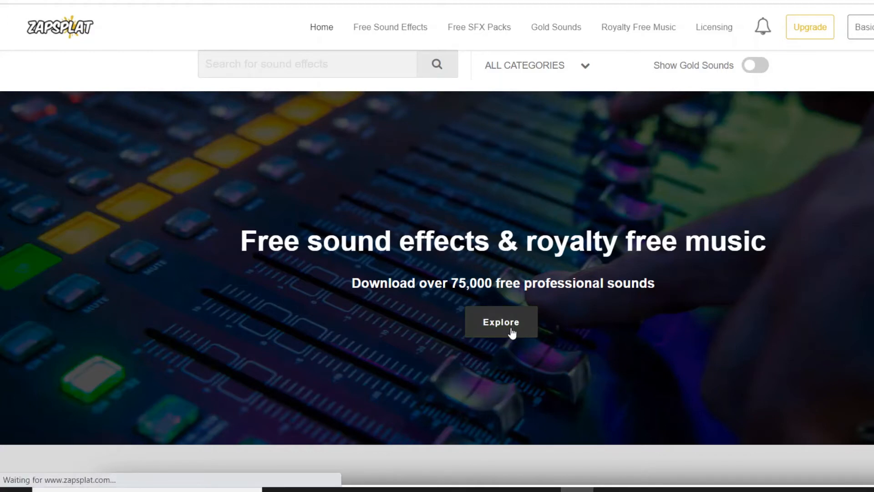
click(501, 322)
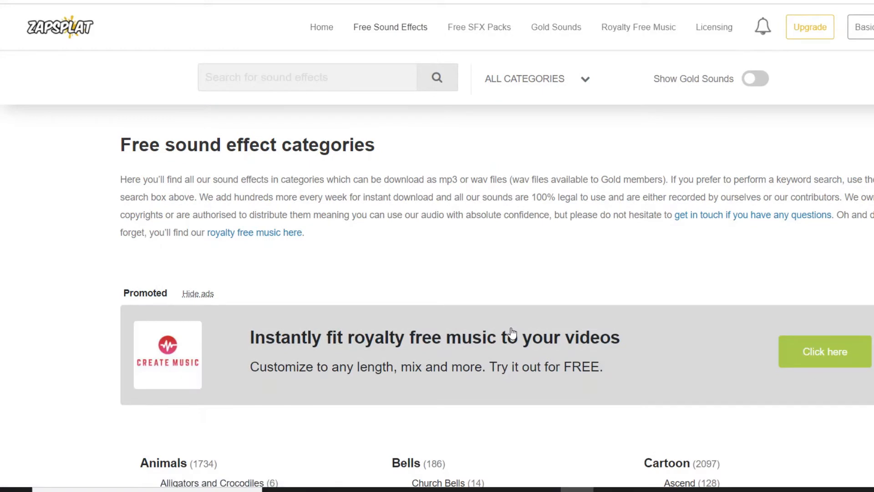
scroll(down, 3)
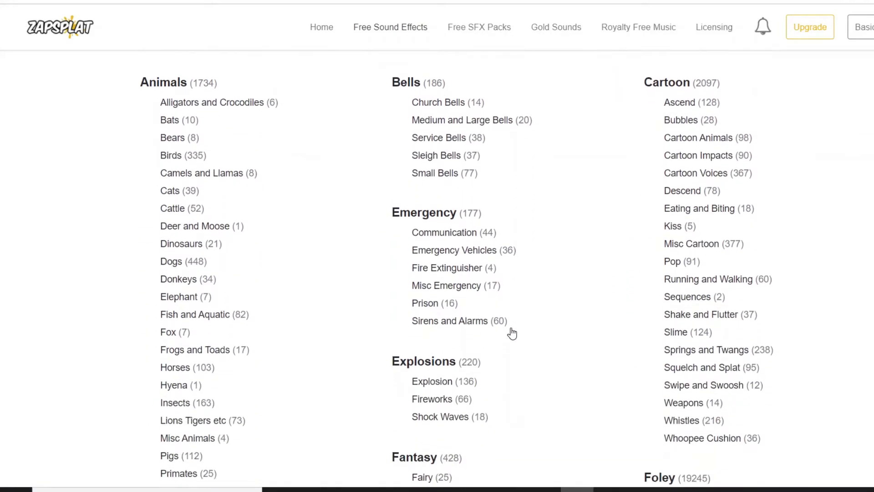
scroll(down, 3)
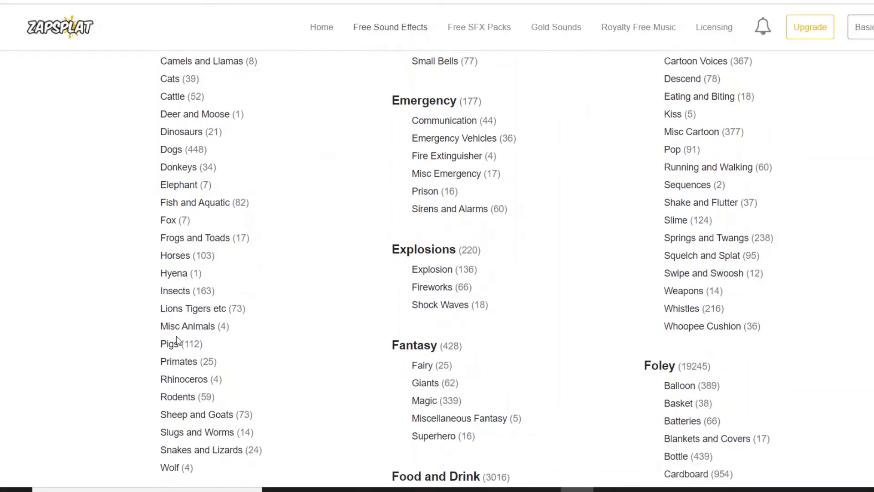
right_click(173, 343)
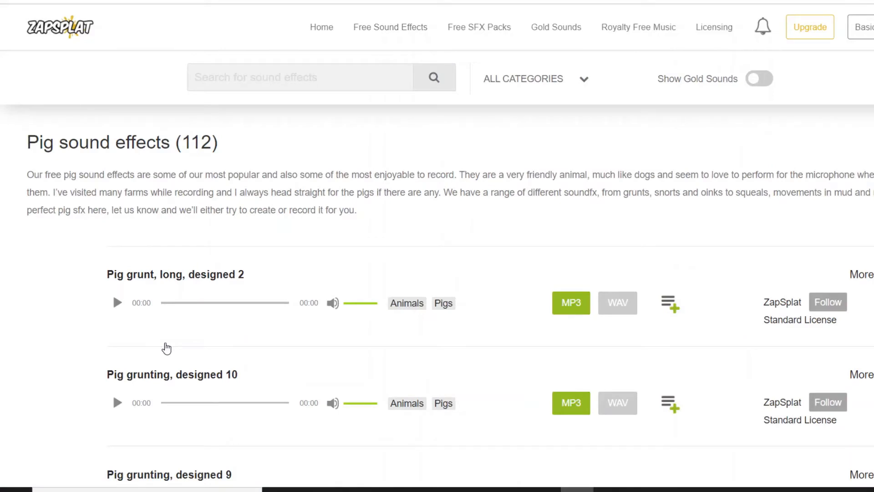
Step: Preview 'Pig grunting, designed 10' and download it as an MP3
scroll(down, 3)
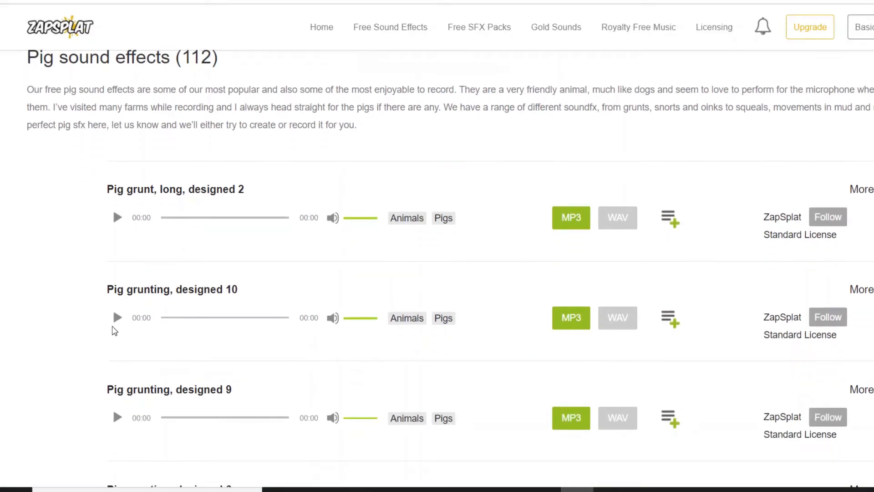
click(116, 318)
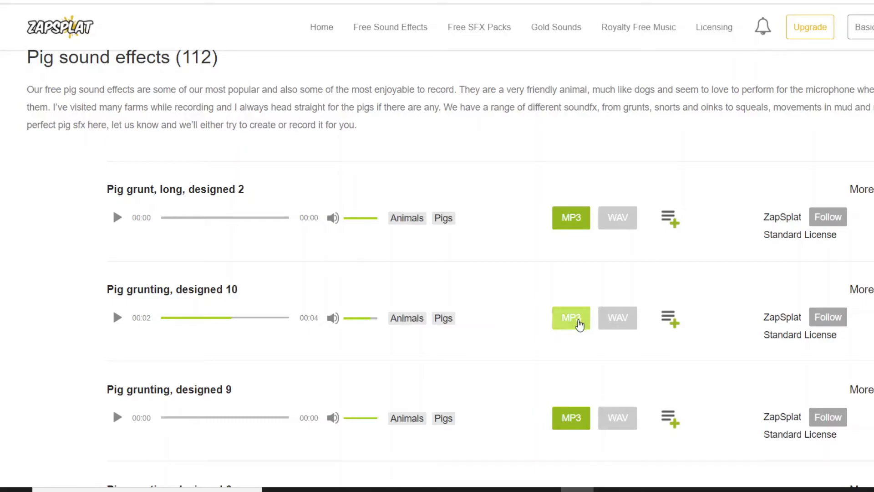
click(570, 317)
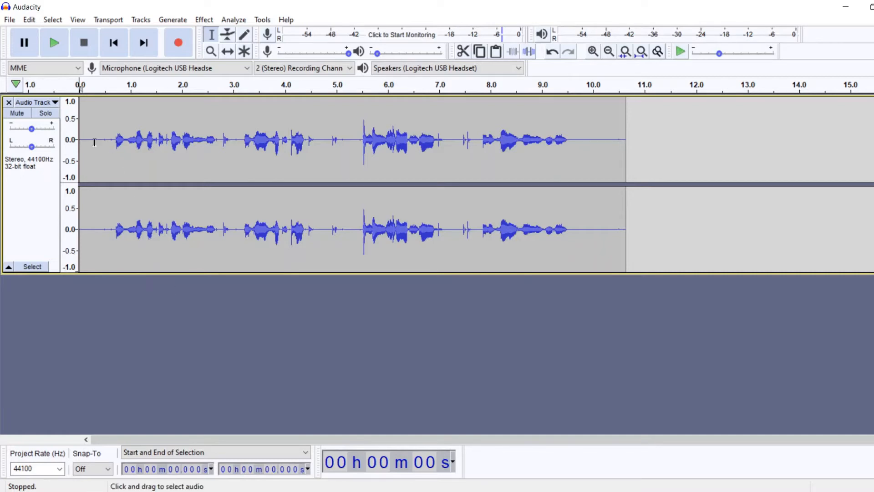
Step: Import audio_hero_Frog_DIGIVC1-70 as a second track under the narration
click(9, 19)
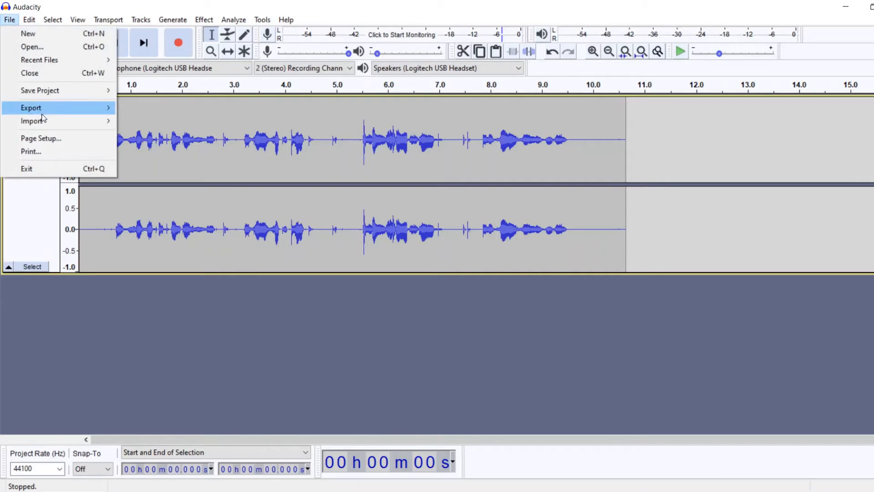
click(32, 121)
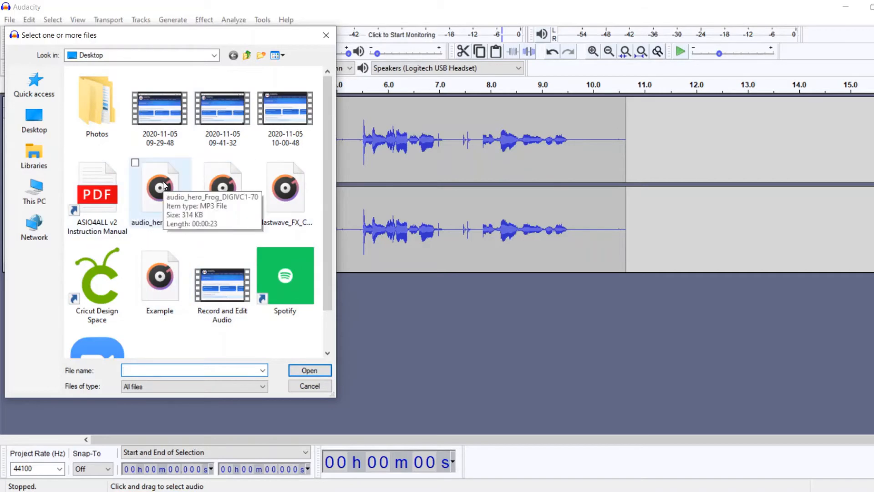
click(160, 187)
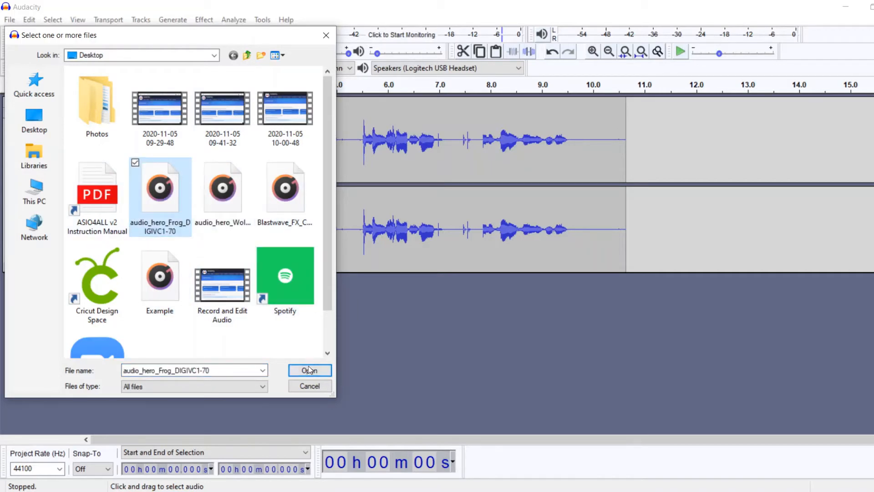
click(310, 371)
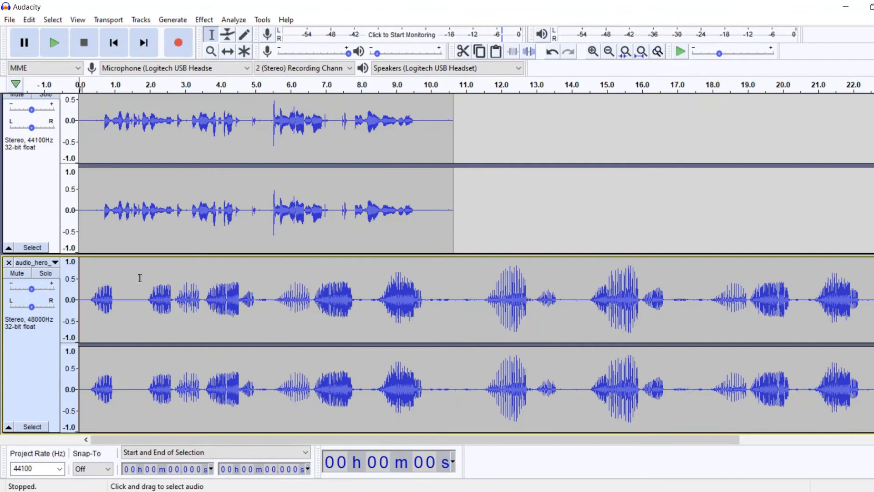
mouse_move(316, 258)
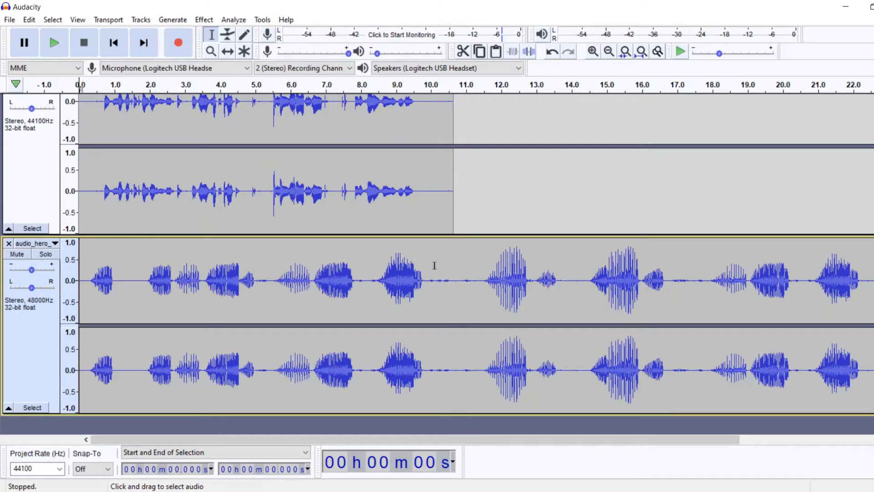
mouse_move(84, 275)
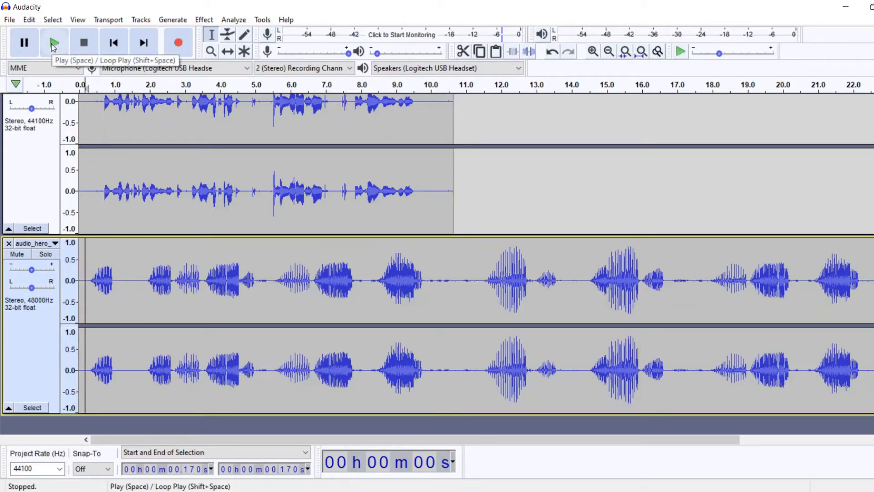
Step: Play back the narration together with the frog recording to audition them
click(52, 42)
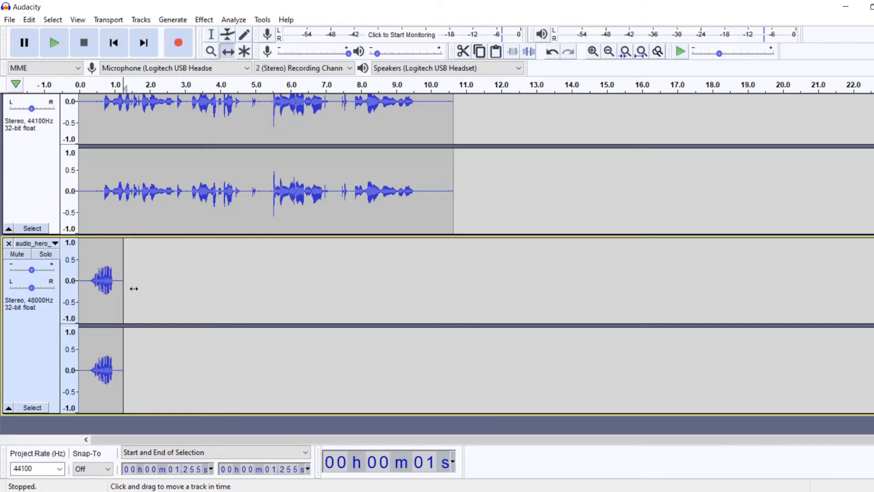
Step: Shift the frog croak to about 5.3 s, listen to check, and nudge it slightly later
drag(103, 281, 329, 280)
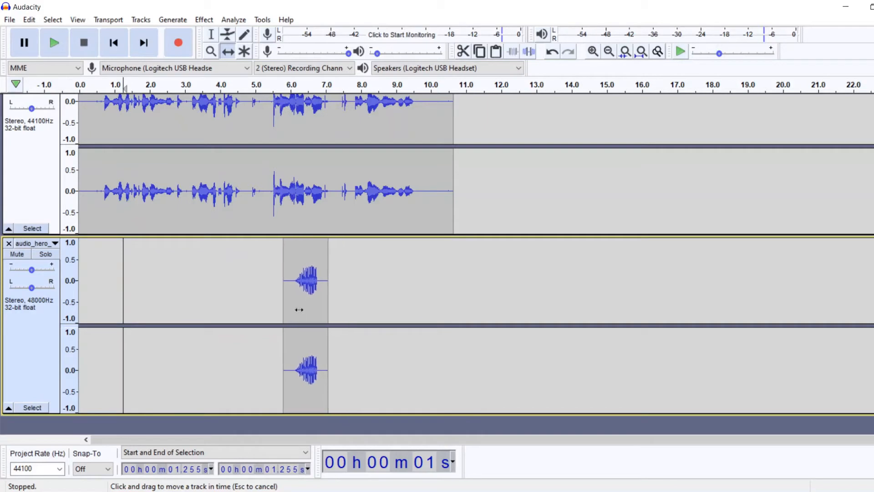
drag(306, 280, 285, 281)
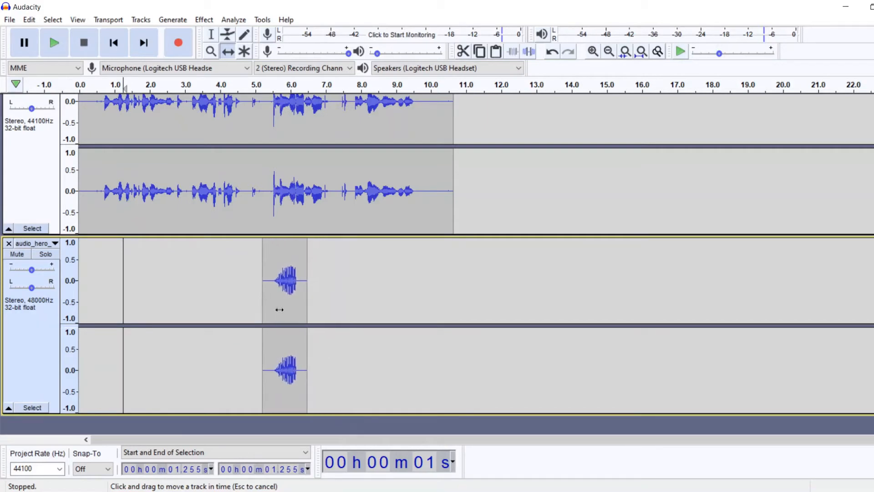
mouse_move(303, 301)
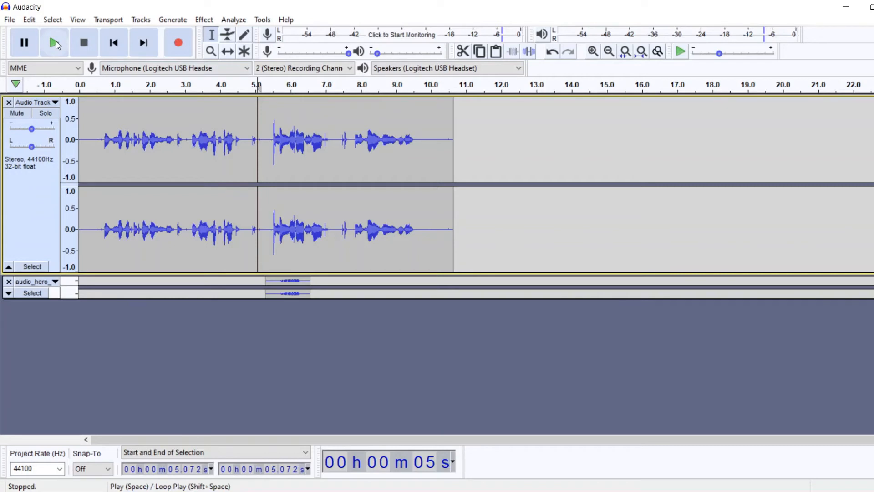
click(53, 43)
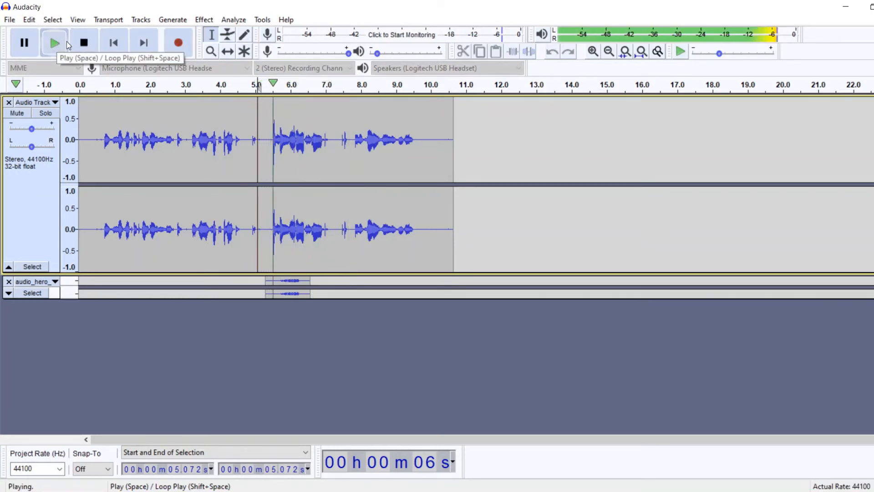
click(83, 42)
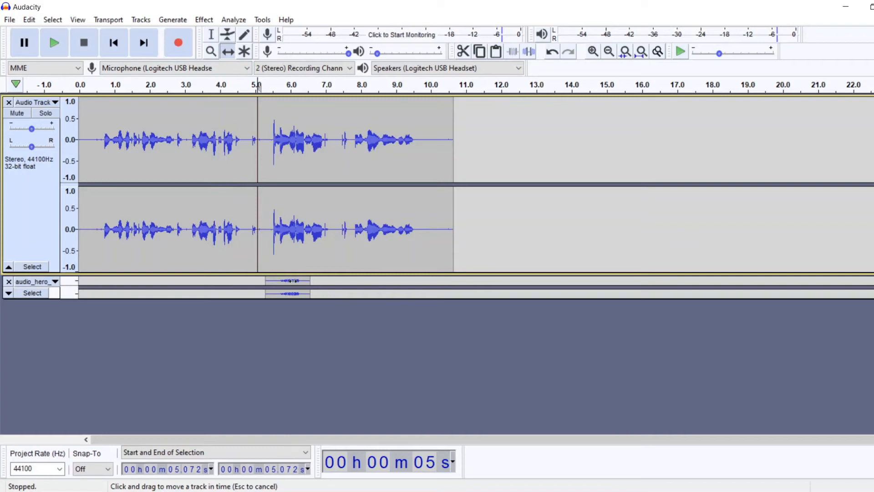
click(289, 281)
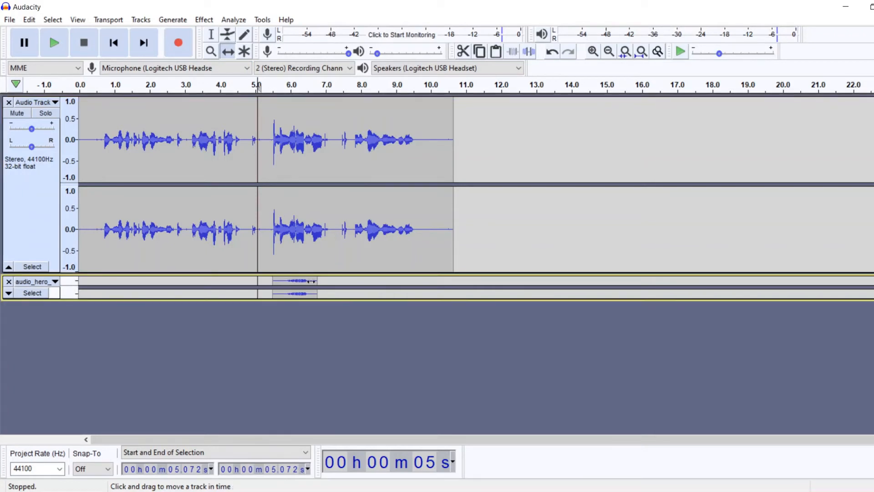
mouse_move(121, 207)
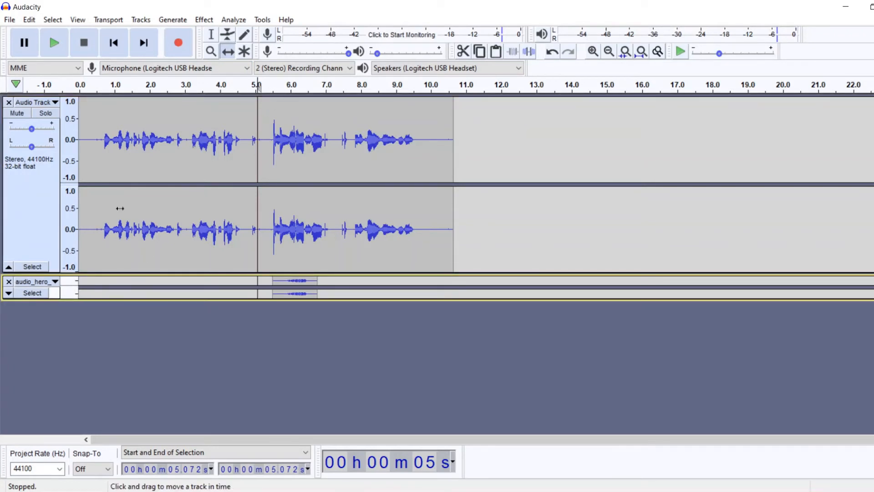
Step: Import audio_hero_Wolf_DIGIP03-77 as a third track below the narration and frog croak
click(9, 20)
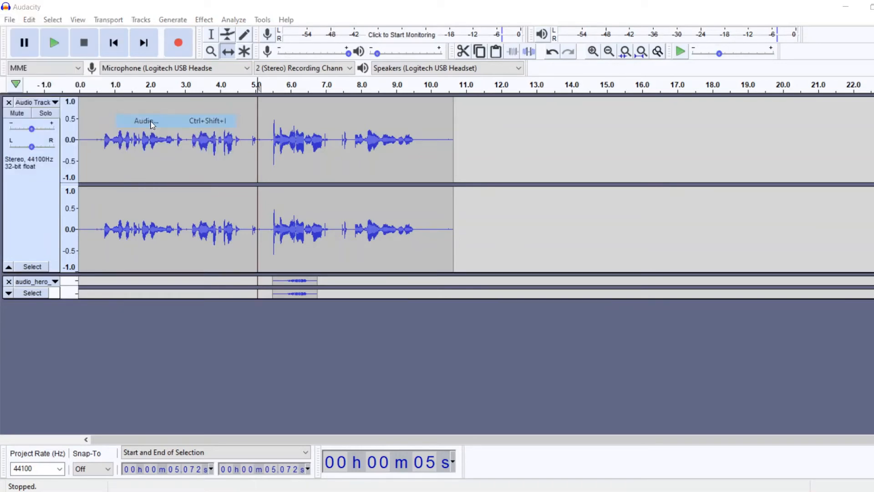
click(146, 120)
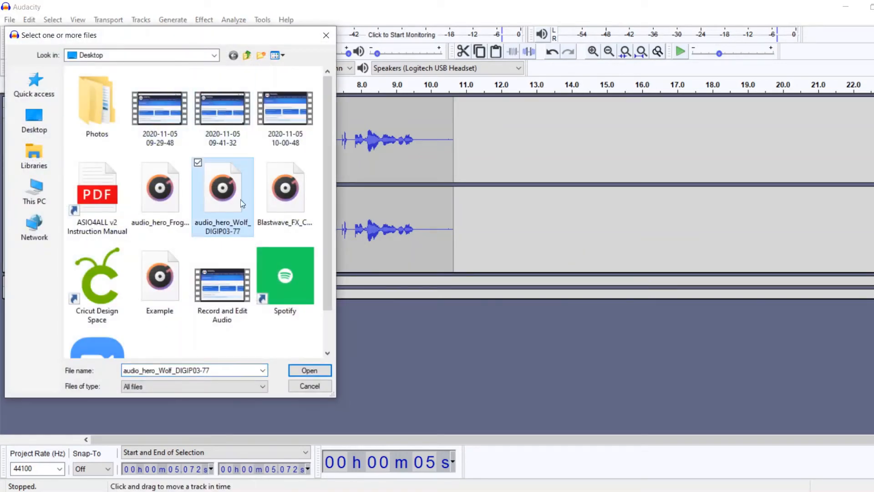
click(309, 371)
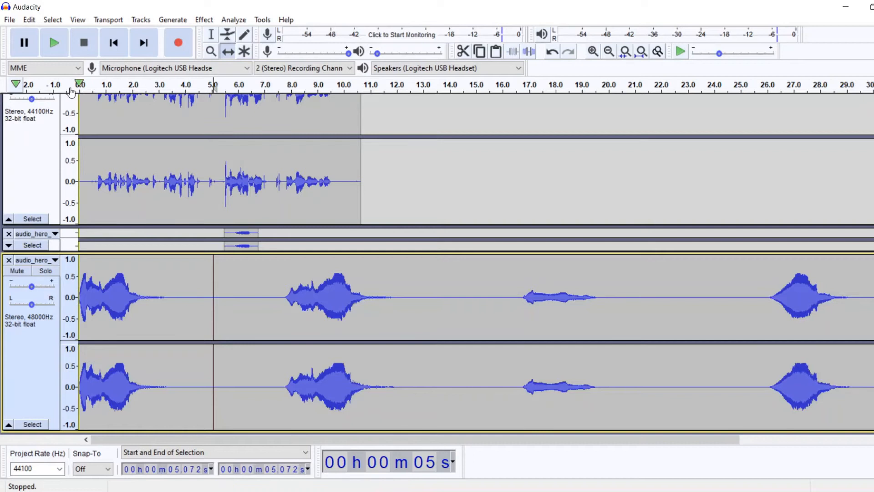
mouse_move(79, 264)
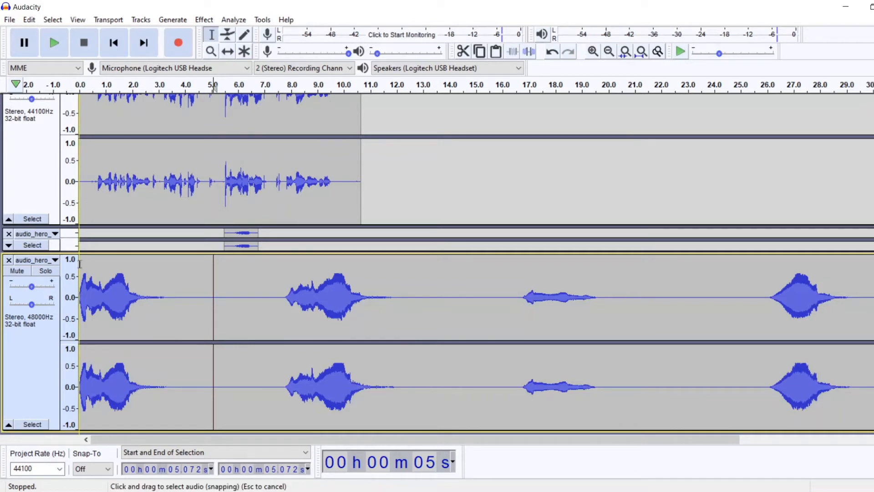
Step: Play the howls, then slide the single wolf howl clip to start around 7.8 seconds
click(54, 43)
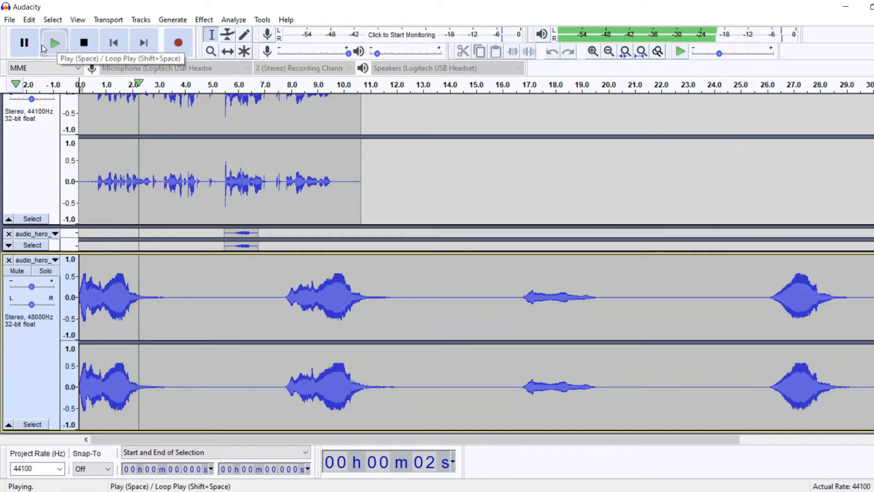
click(25, 43)
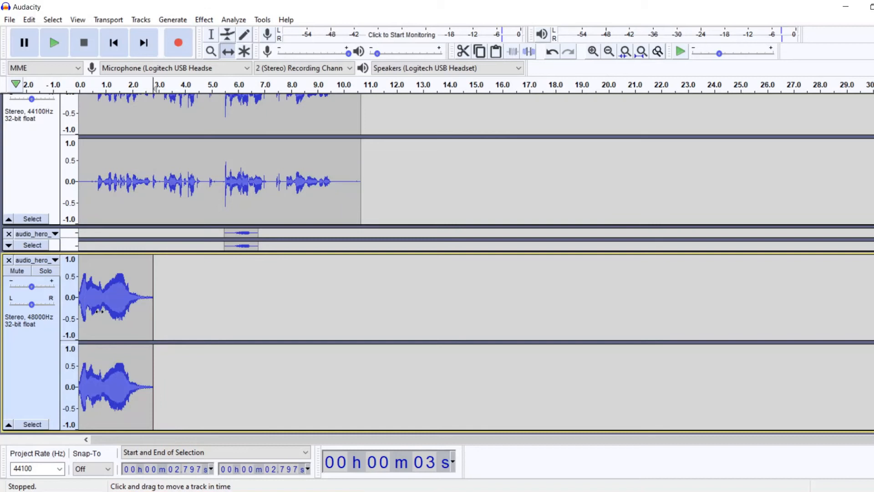
drag(111, 297, 323, 297)
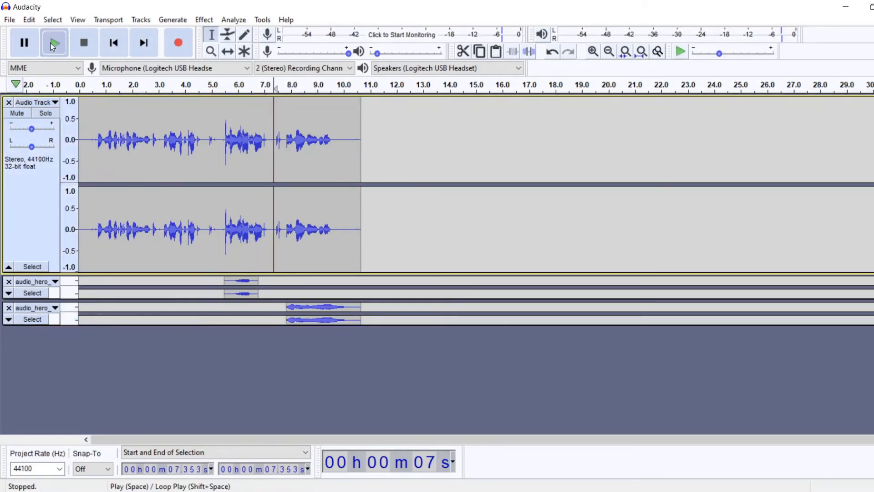
Step: Lower the wolf howl track's gain to -12 dB, play to check, and collapse the track
click(54, 43)
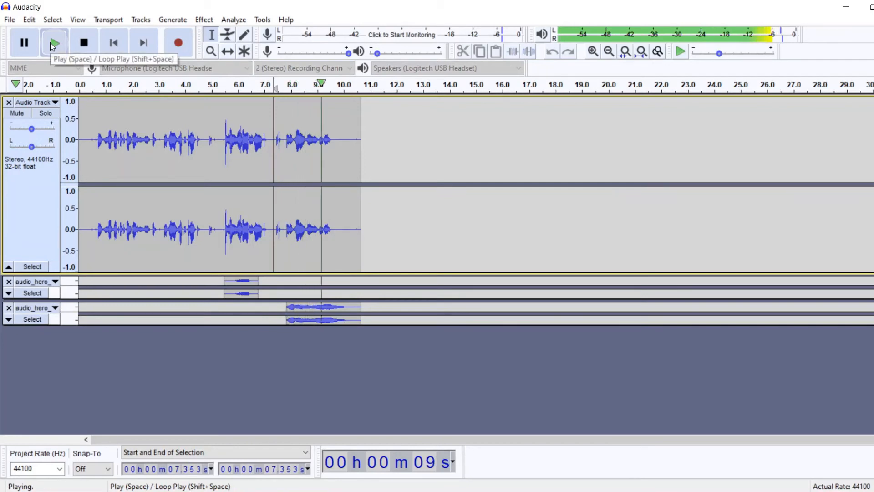
click(84, 43)
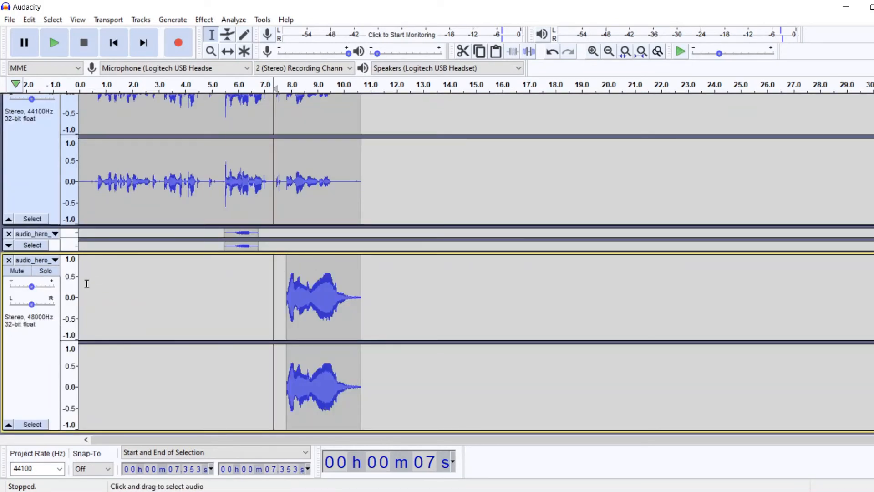
drag(31, 286, 24, 286)
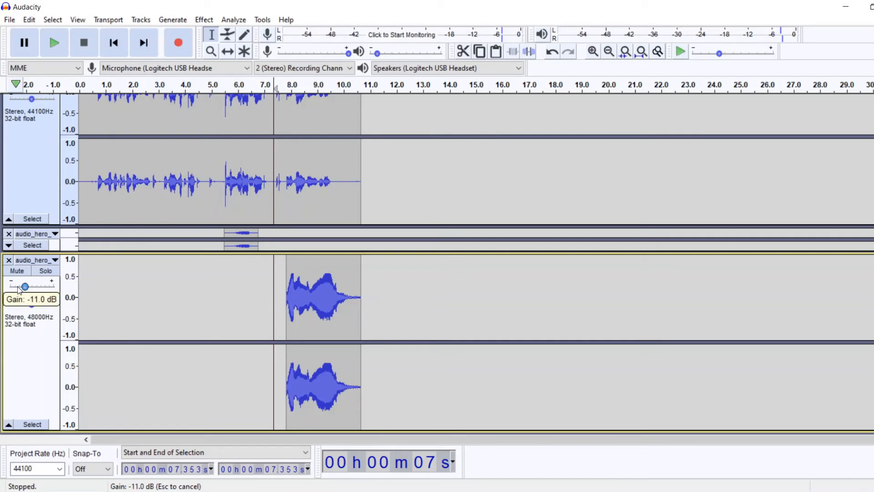
drag(27, 286, 24, 286)
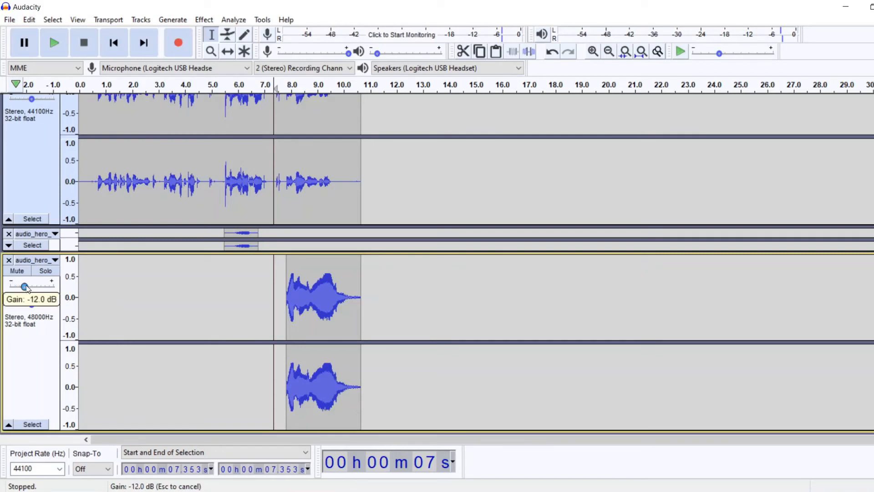
click(53, 43)
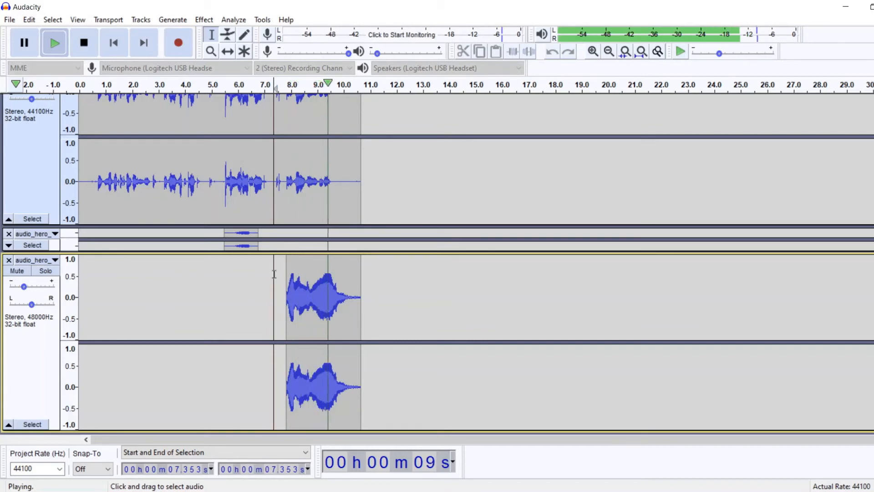
click(83, 42)
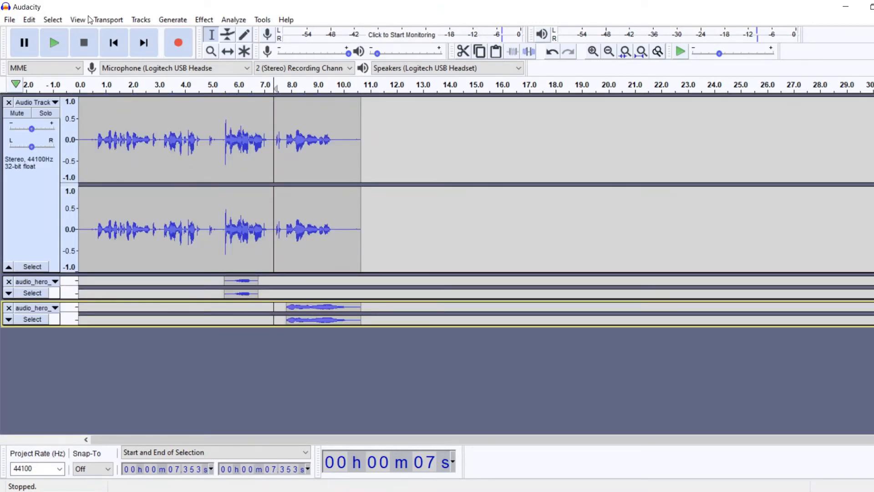
Step: Import Blastwave_FX_CatMeow_SFXB.203 as a fourth track
click(9, 19)
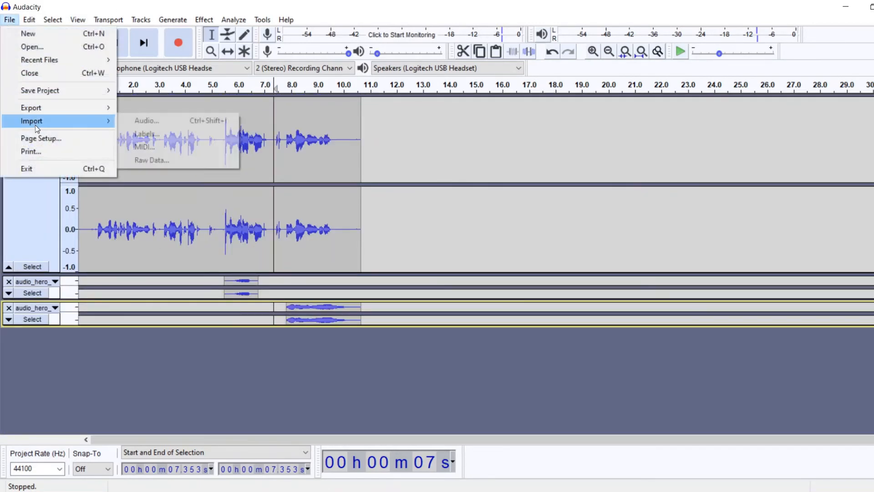
click(146, 120)
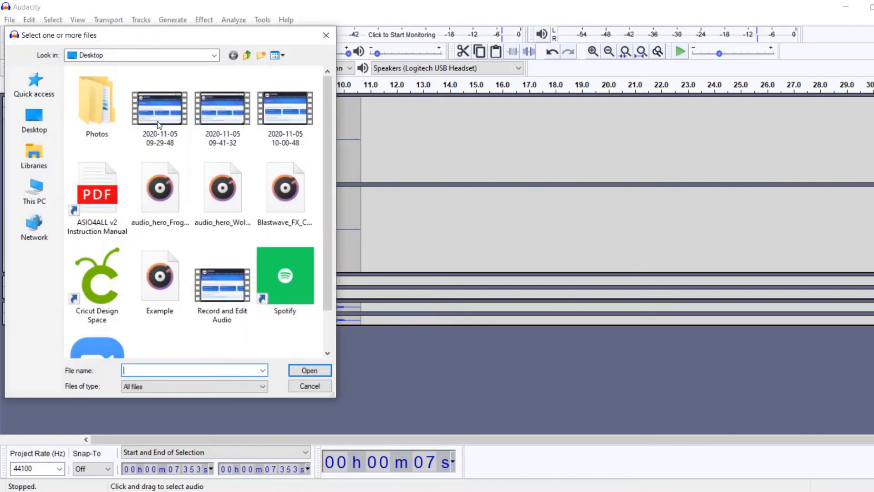
mouse_move(318, 204)
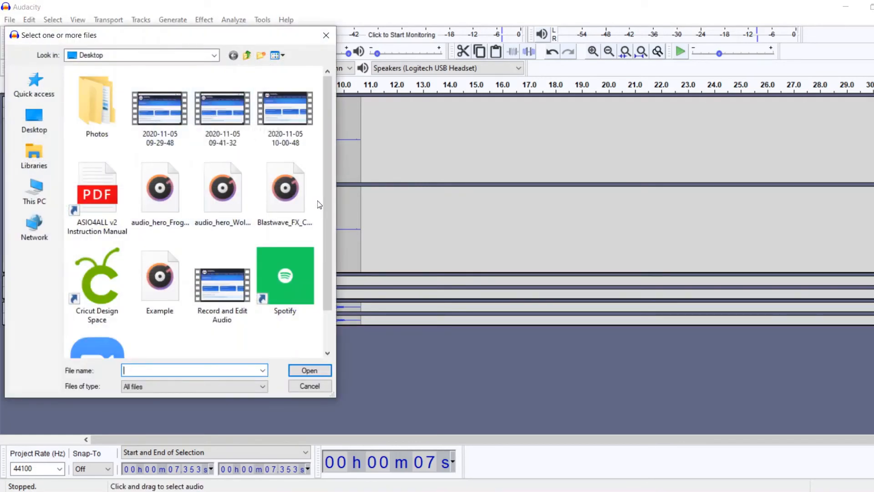
click(285, 186)
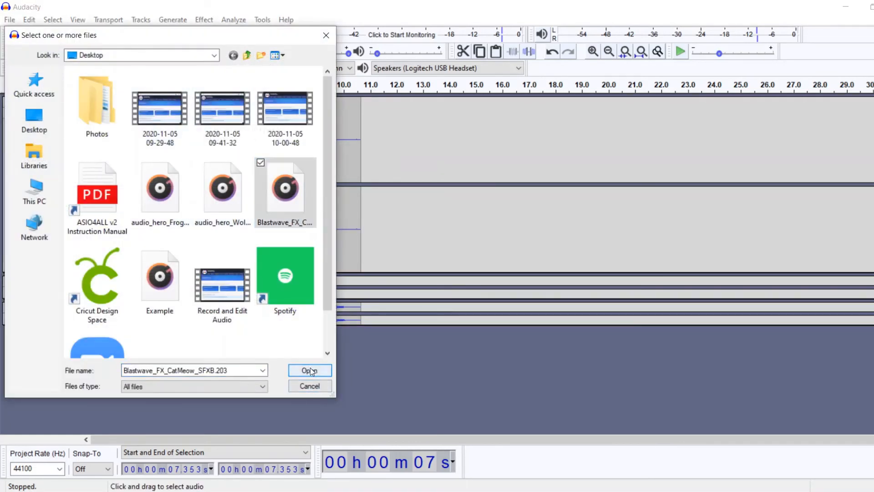
click(310, 370)
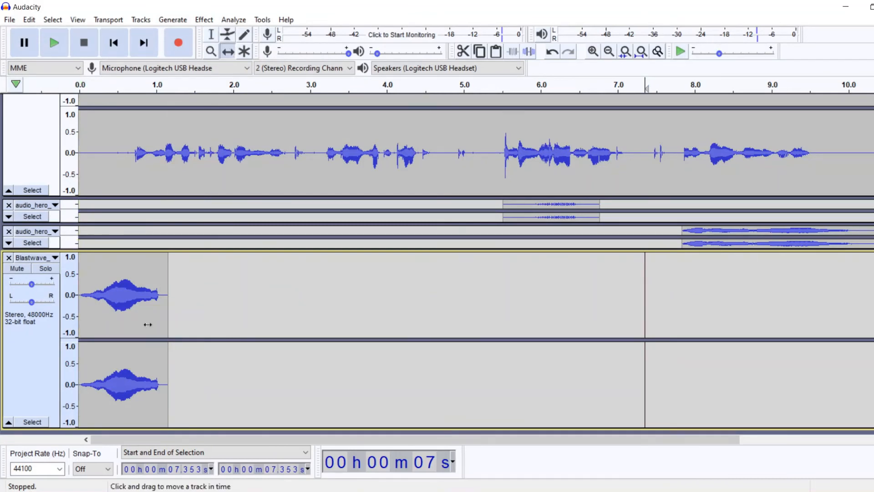
Step: Slide the cat meow clip along the timeline to about 3.5 seconds
drag(118, 295, 399, 295)
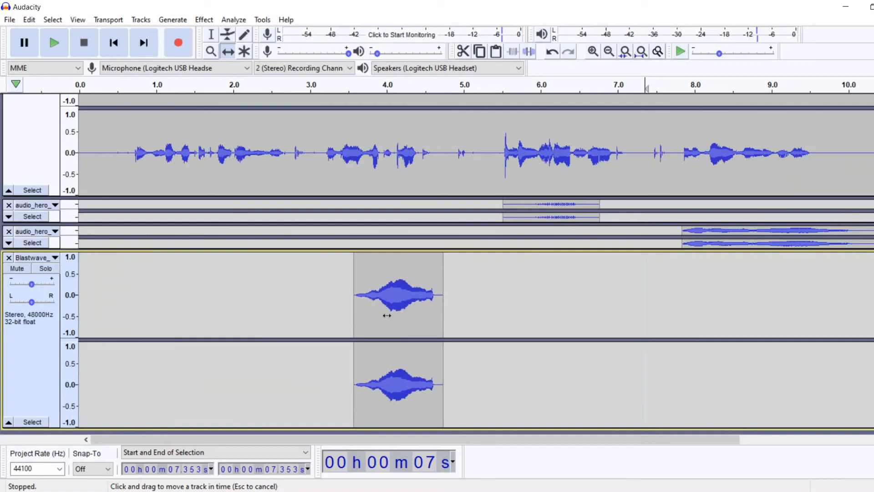
drag(399, 294, 368, 294)
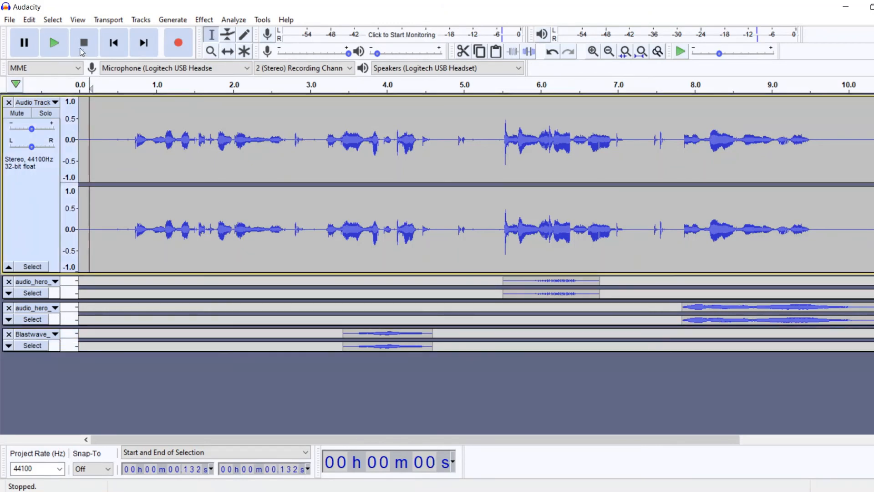
click(53, 43)
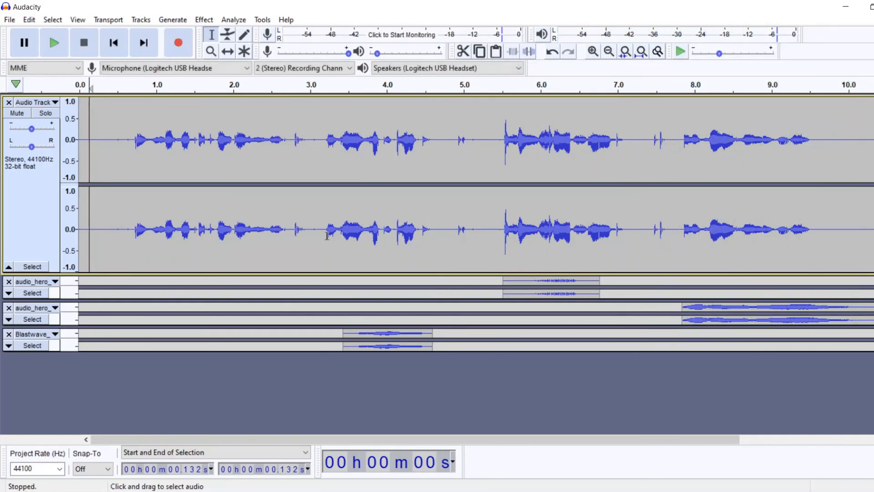
mouse_move(413, 299)
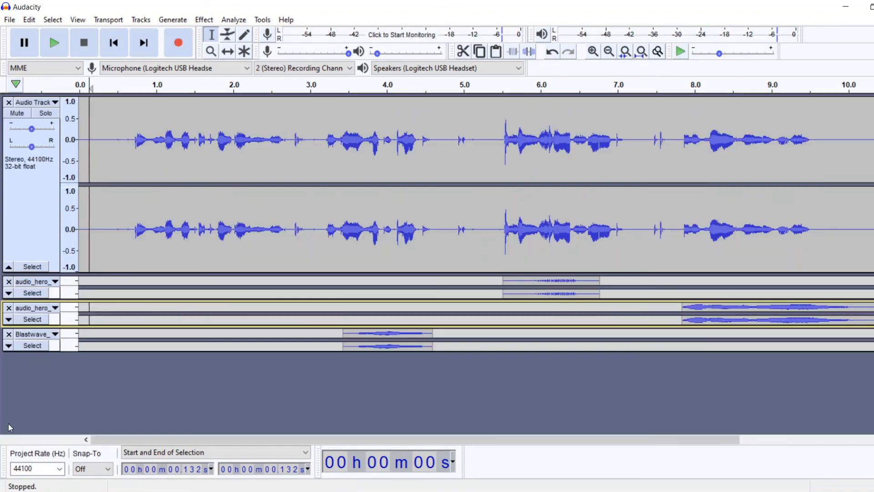
click(9, 19)
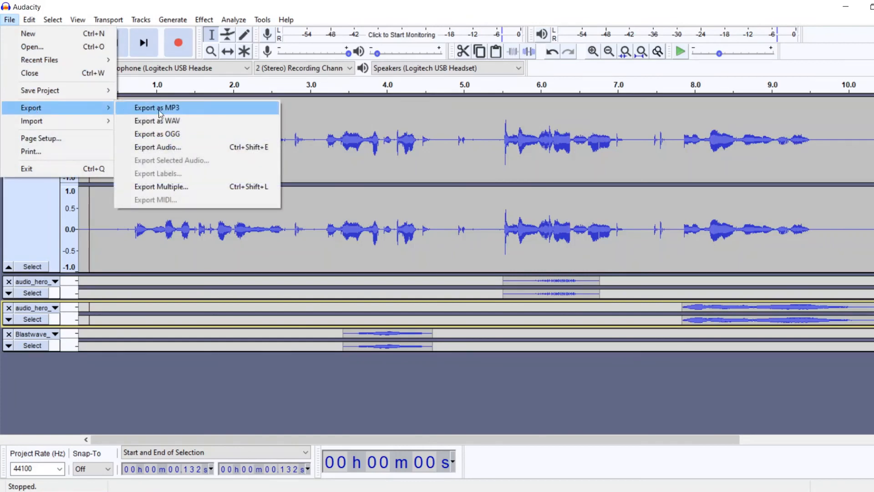
Step: Export all four tracks mixed down to a stereo MP3 named 'Example 1' on the Desktop, accepting default metadata
click(157, 107)
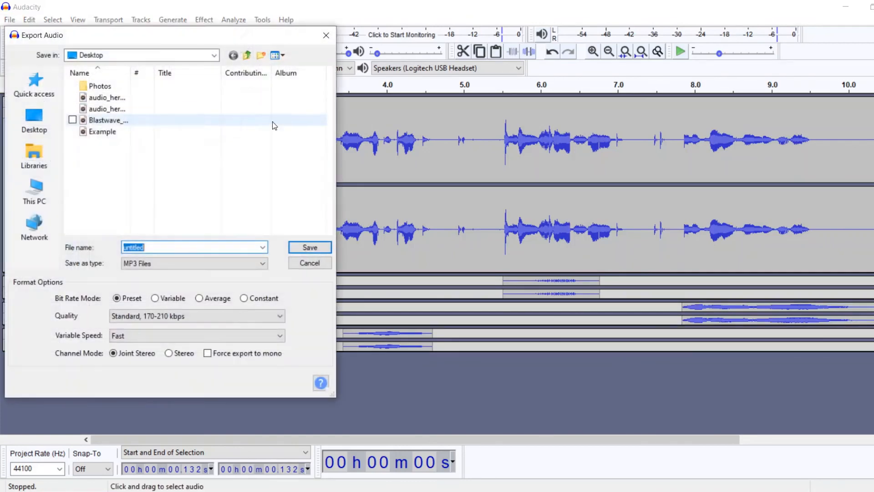
text(Example 1)
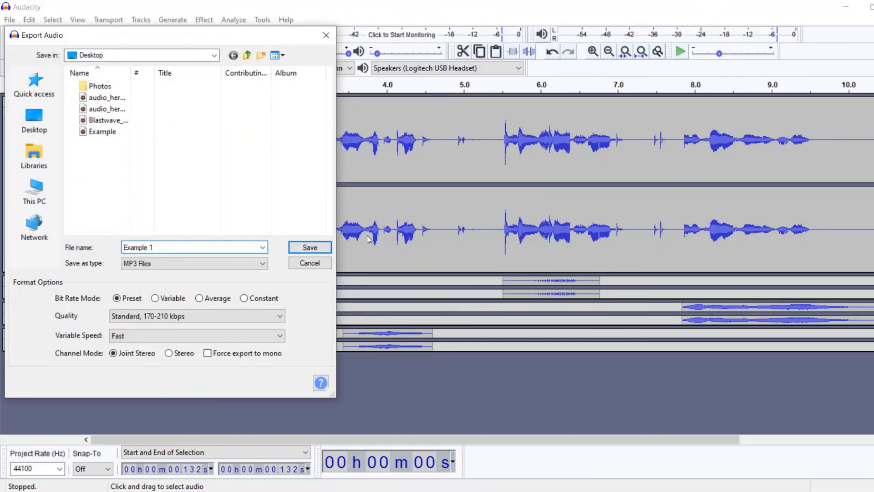
click(309, 247)
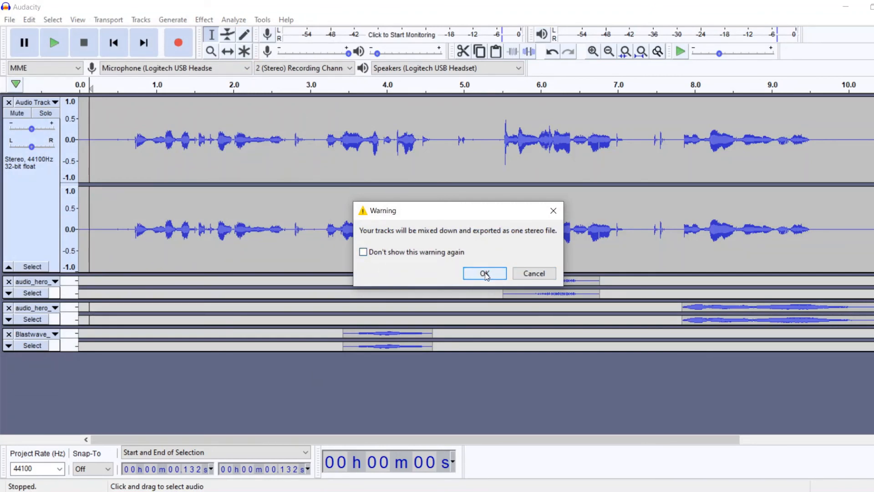
click(483, 273)
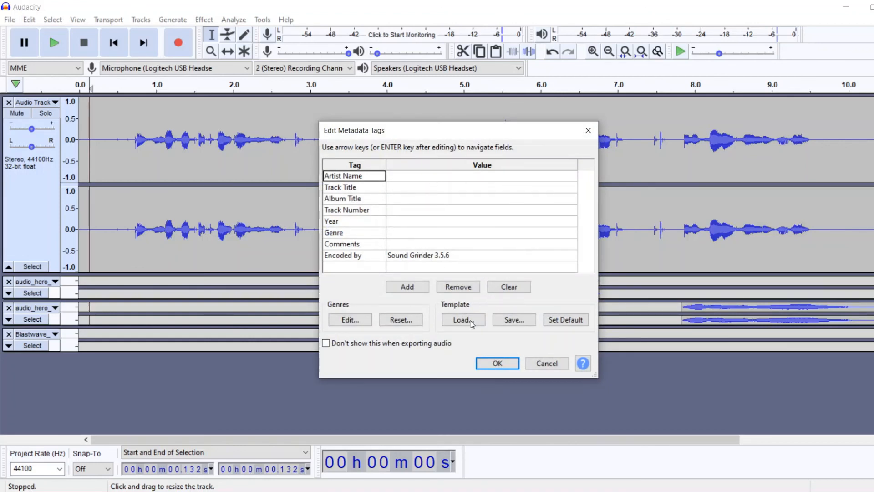
click(495, 363)
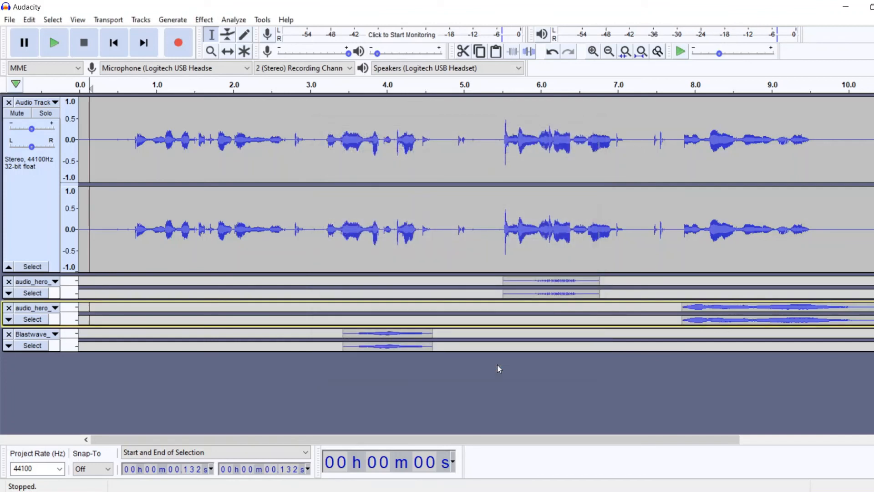